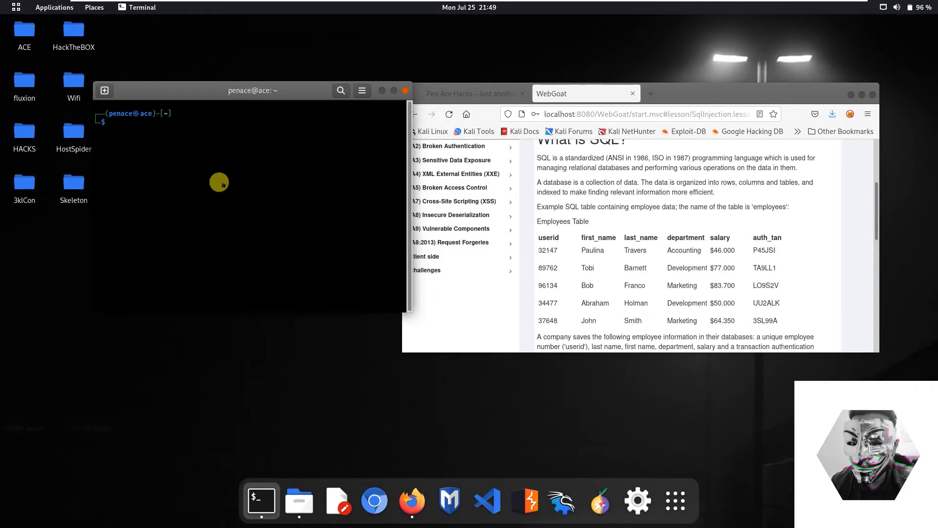
Type 'burpsuite &' at the terminal prompt to launch Burp Suite in the background.
click(682, 93)
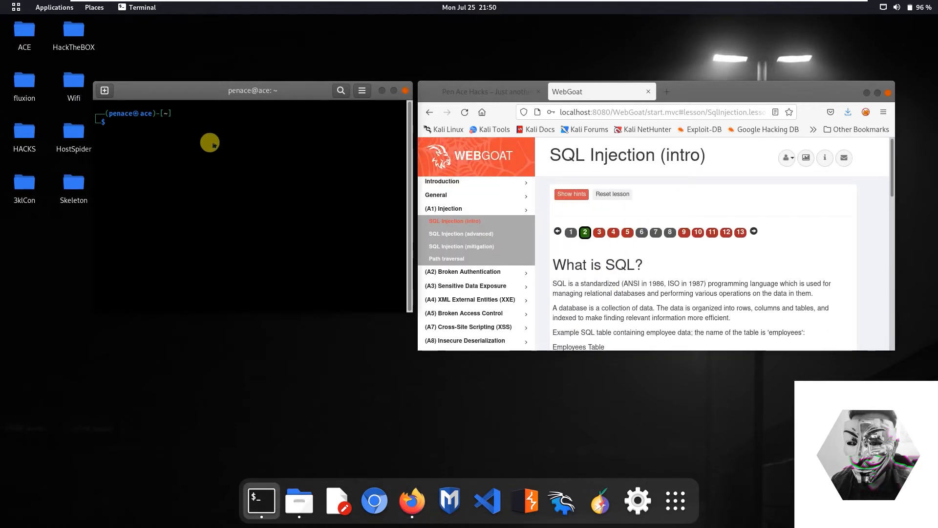
text(burpsuite &)
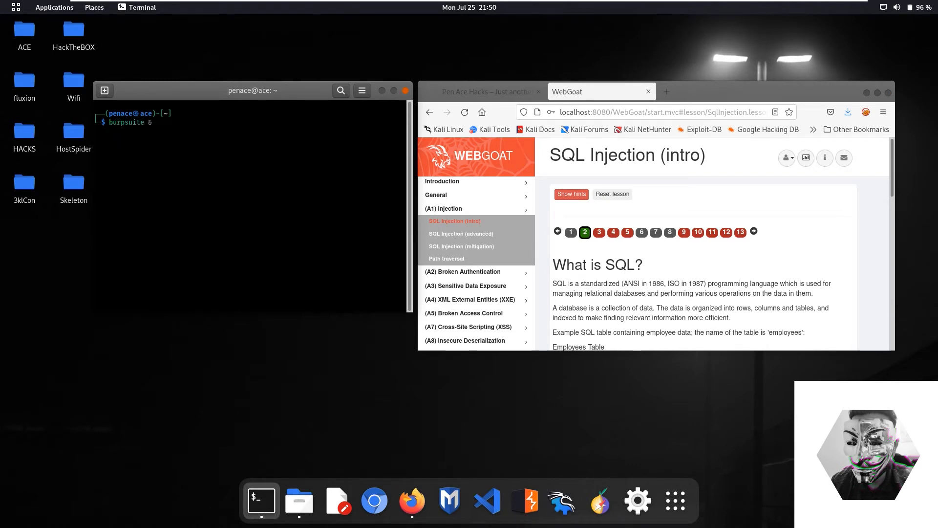
Run burpsuite and dismiss the Java 17 --add-opens JVM argument error dialog.
key(Return)
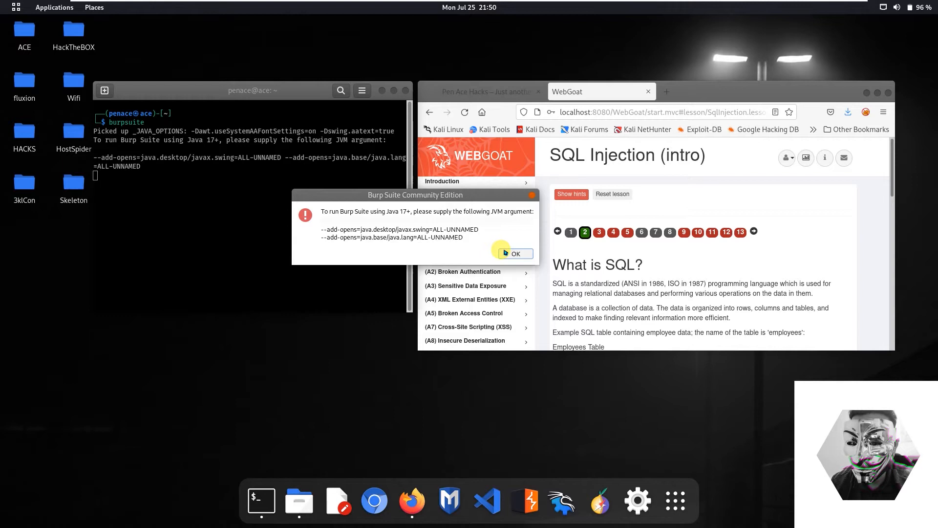
click(516, 253)
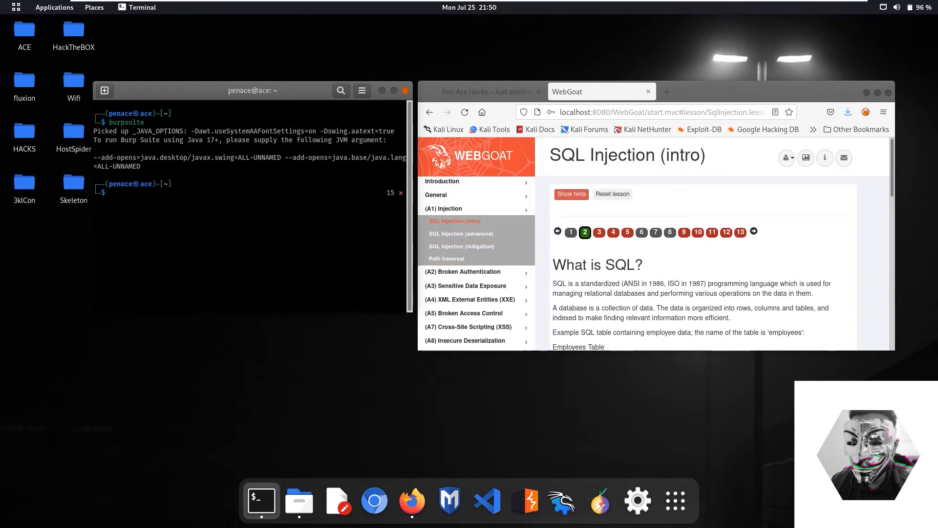
Open the /usr/bin/burpsuite launcher script in nano with sudo.
text(sudo nano /etc/hosts)
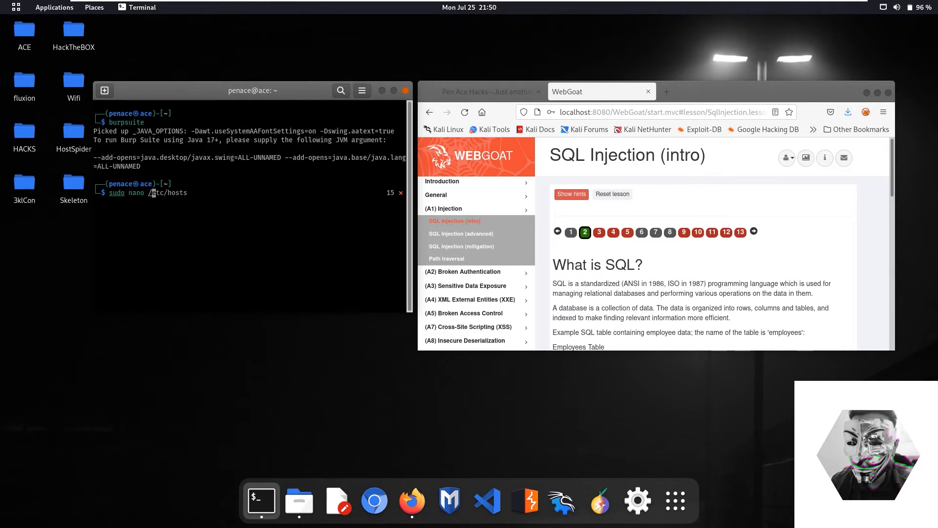
text(usr/share/wordlists/rockyou.txt)
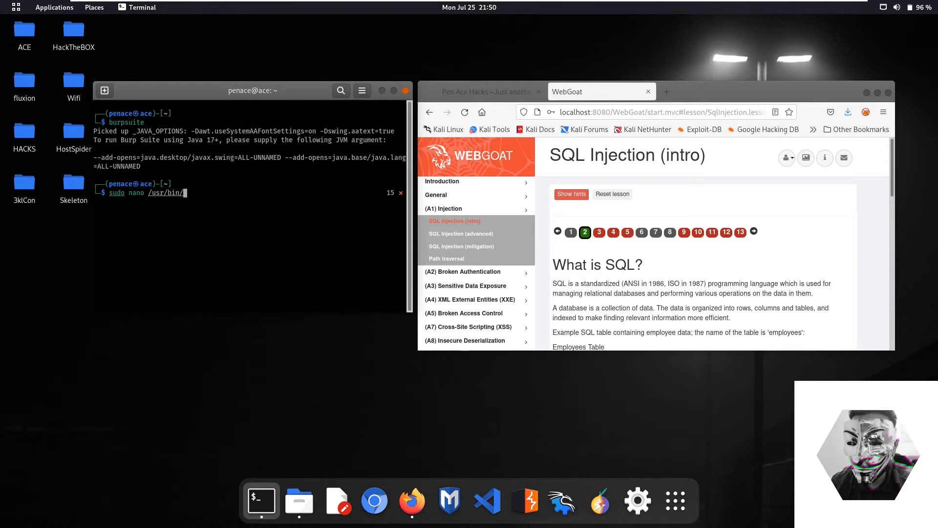
text(burs)
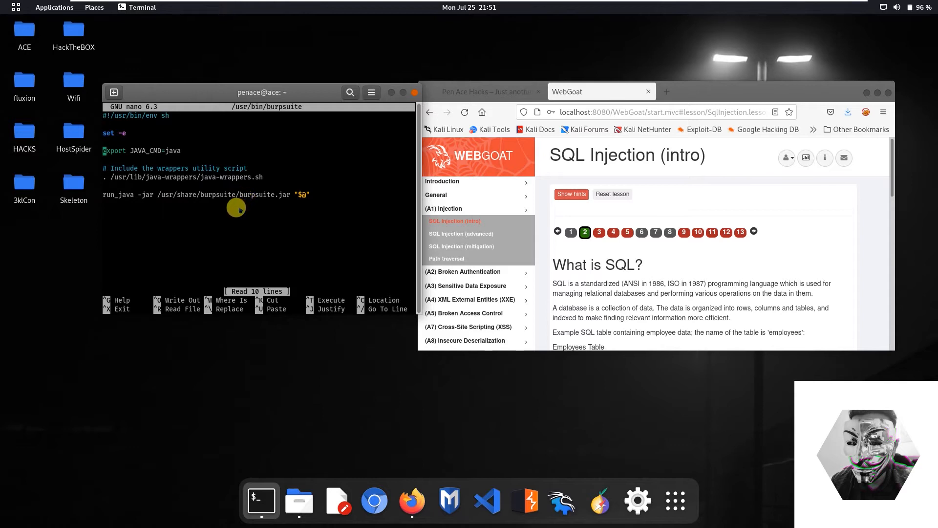
mouse_move(232, 211)
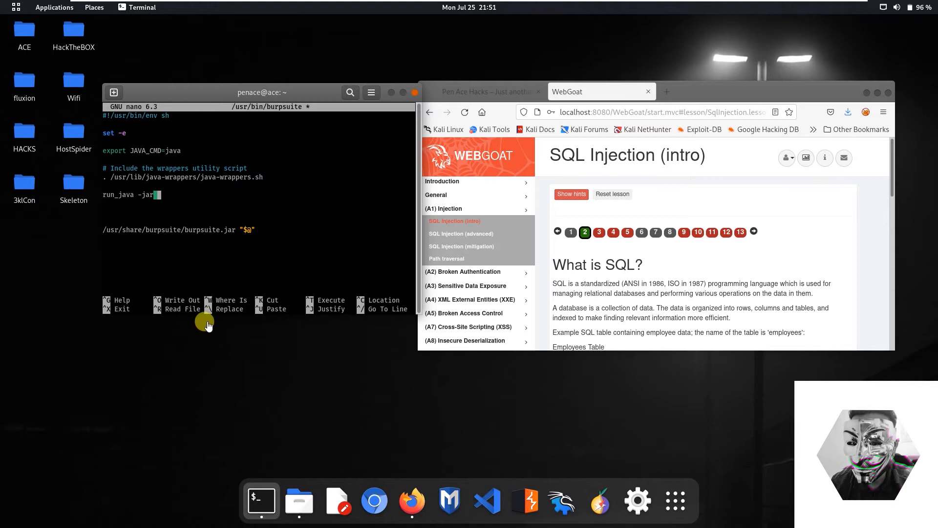
Paste both --add-opens arguments before the burpsuite.jar path on the run_java line.
right_click(157, 197)
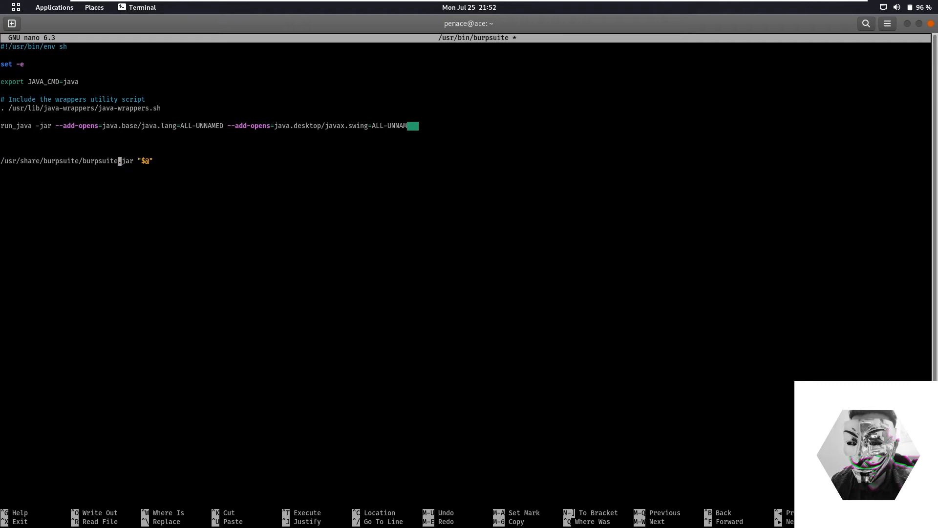
text(.)
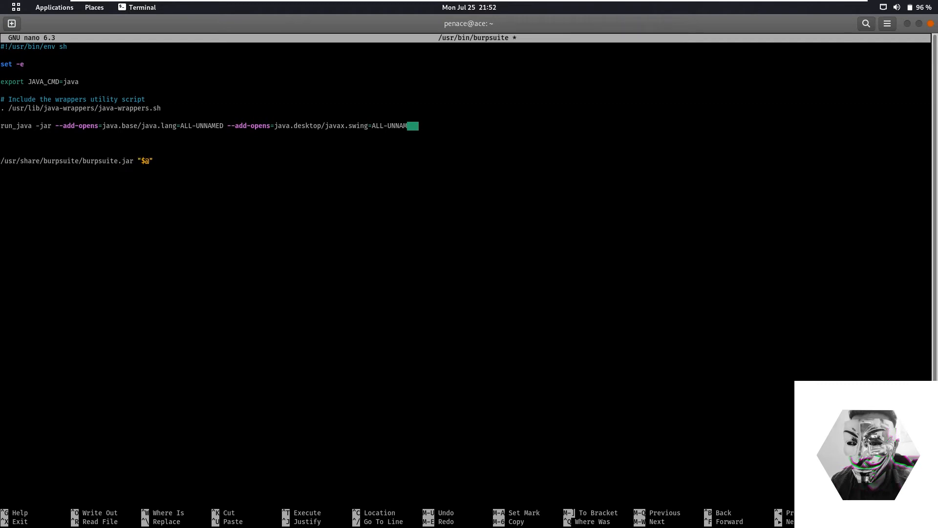
key(Delete)
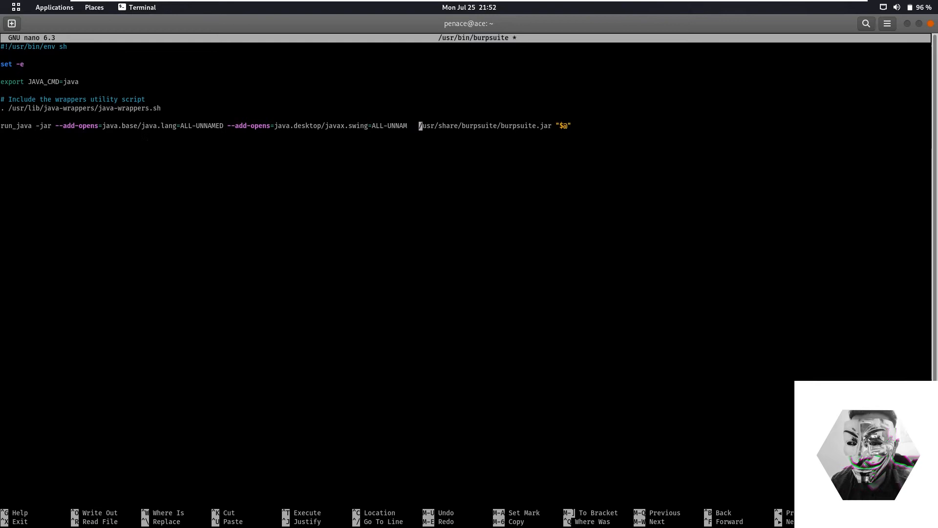
key(BackSpace)
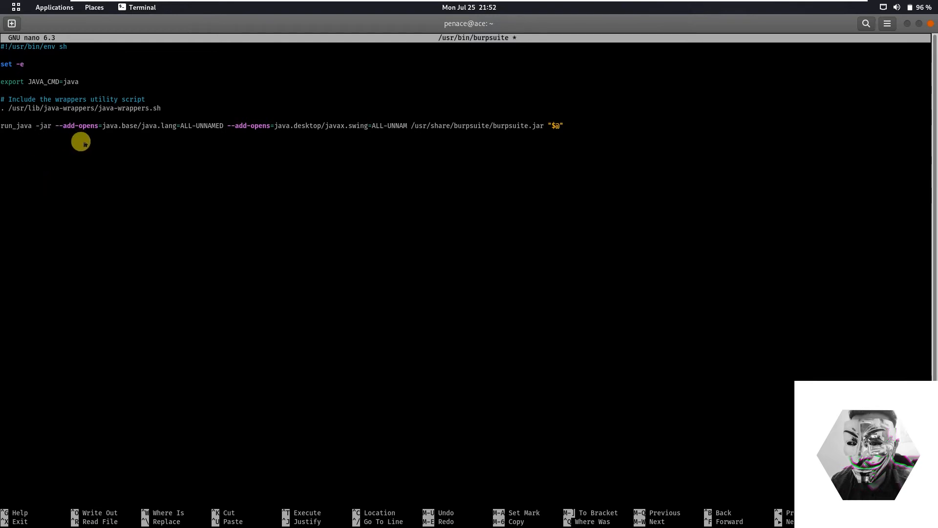
mouse_move(52, 132)
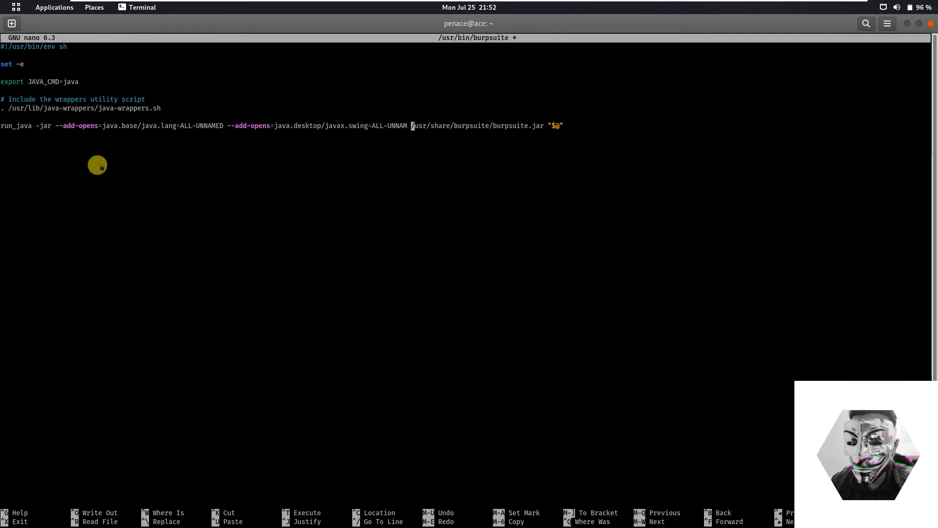
Save the launcher script, exit nano, and type 'burpsuite' at the prompt.
key(ctrl+x)
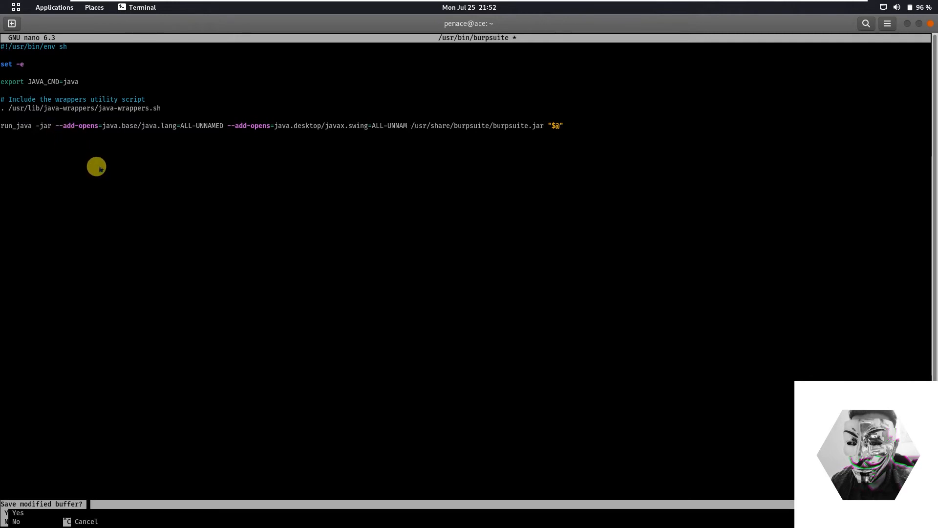
key(y)
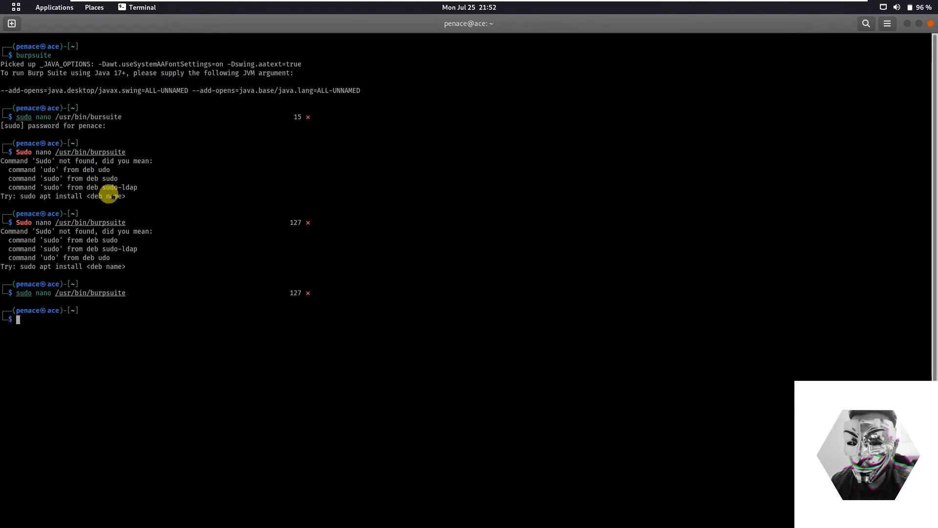
mouse_move(78, 329)
text(sudo nano /usr/bin/)
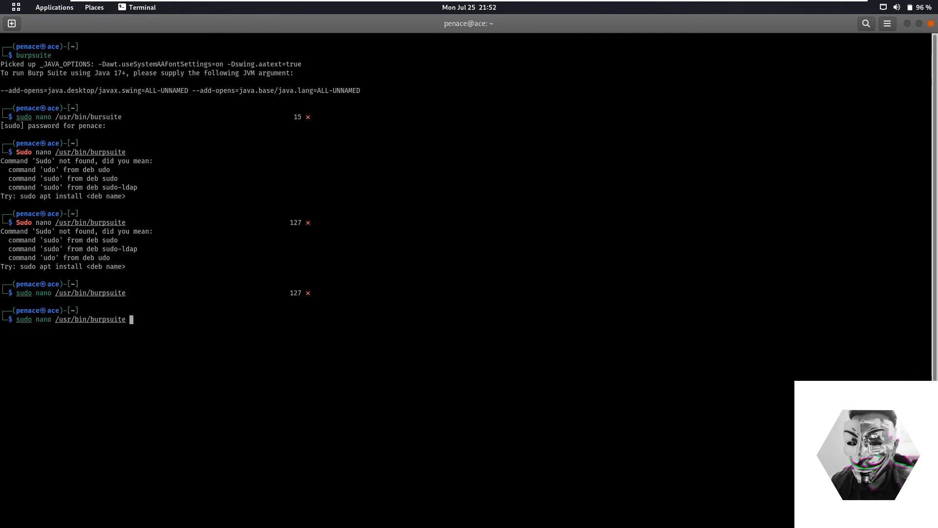
text(burpsuite)
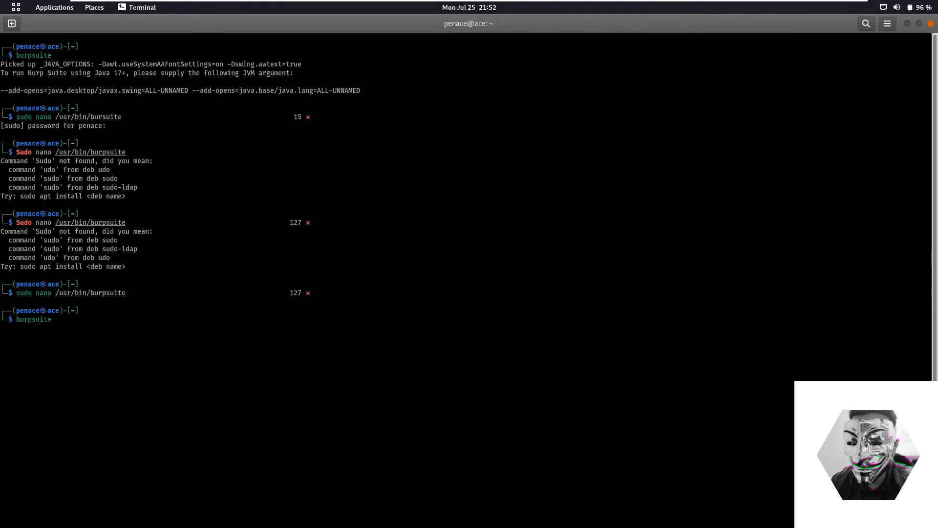
Run burpsuite and dismiss the 'Unknown module: ALL-UNNAM' javax.swing error.
key(Return)
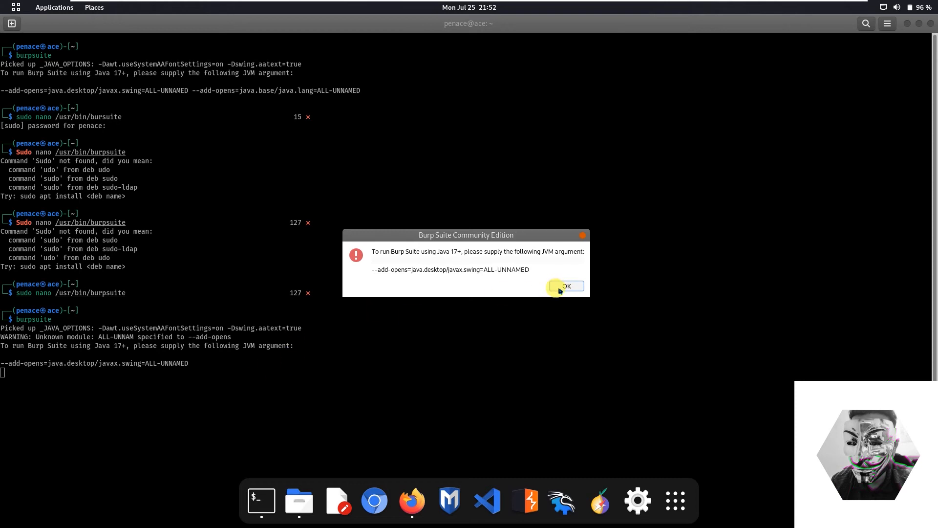
click(564, 286)
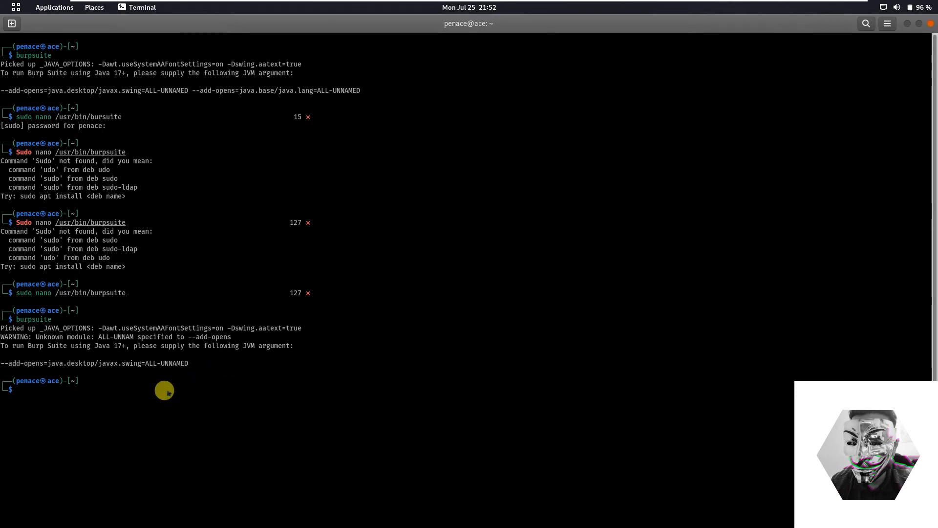
Fix the javax.swing --add-opens argument to end in ALL-UNNAMED and save the script.
key(Return)
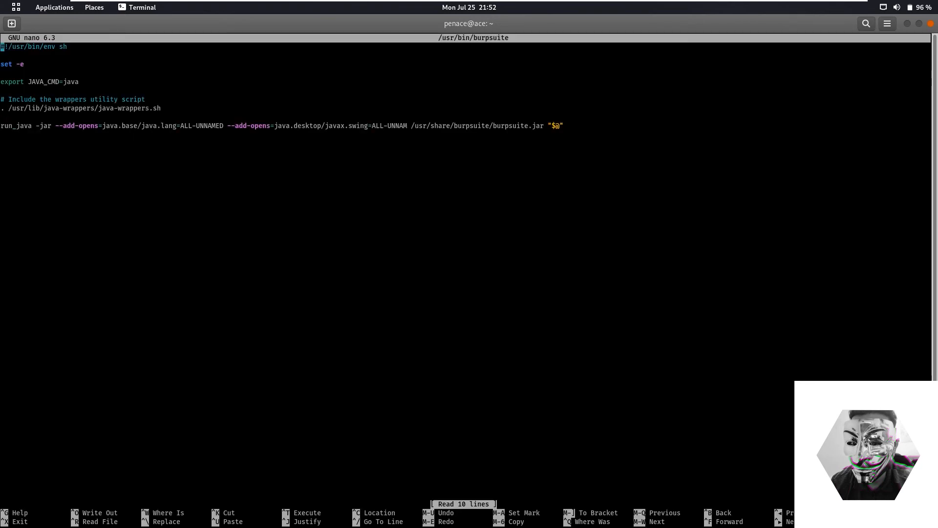
mouse_move(173, 136)
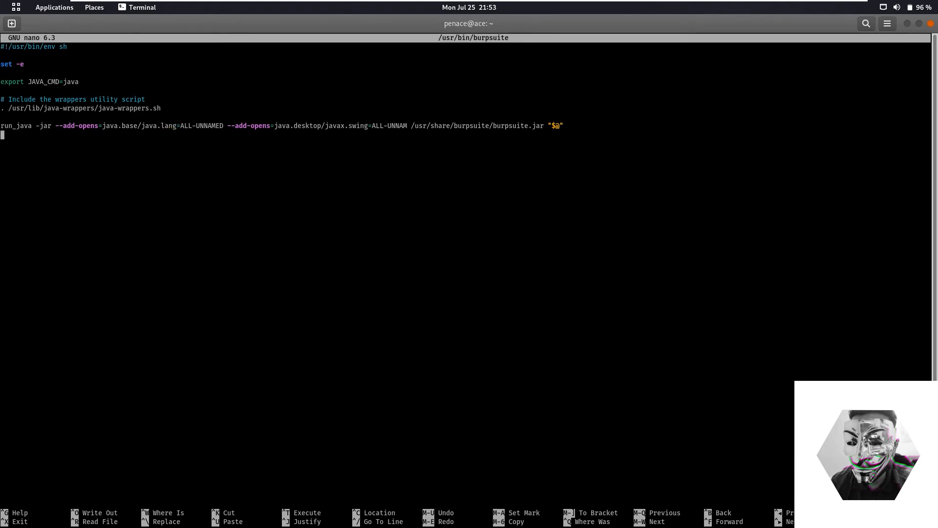
text(-add-opens=java.desktop/javax.swing=ALL-UNNAMED)
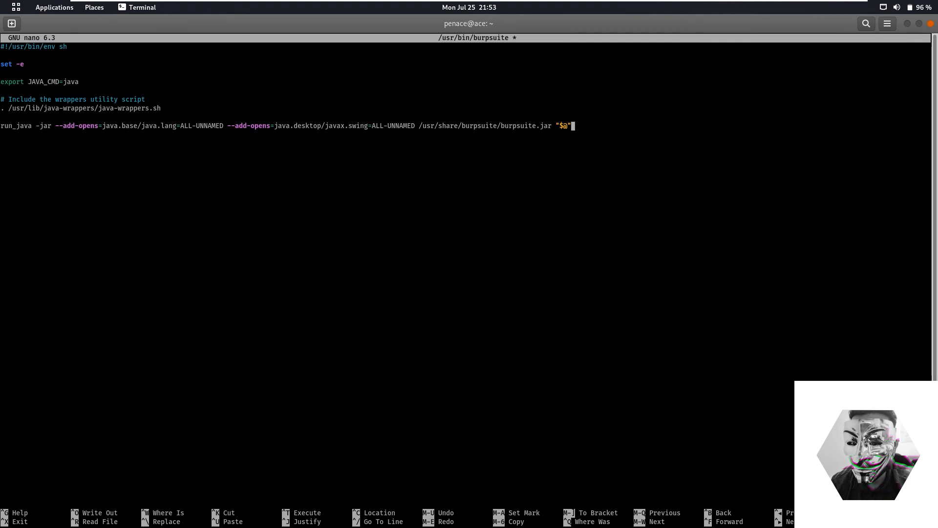
key(Ctrl+x)
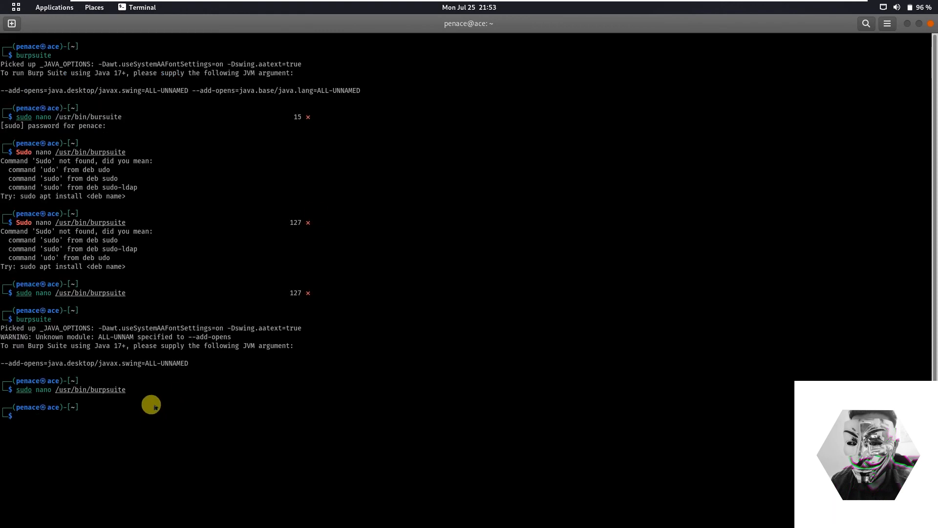
Run 'burpsuite' to bring up the Community Edition splash screen.
text(burpsuite)
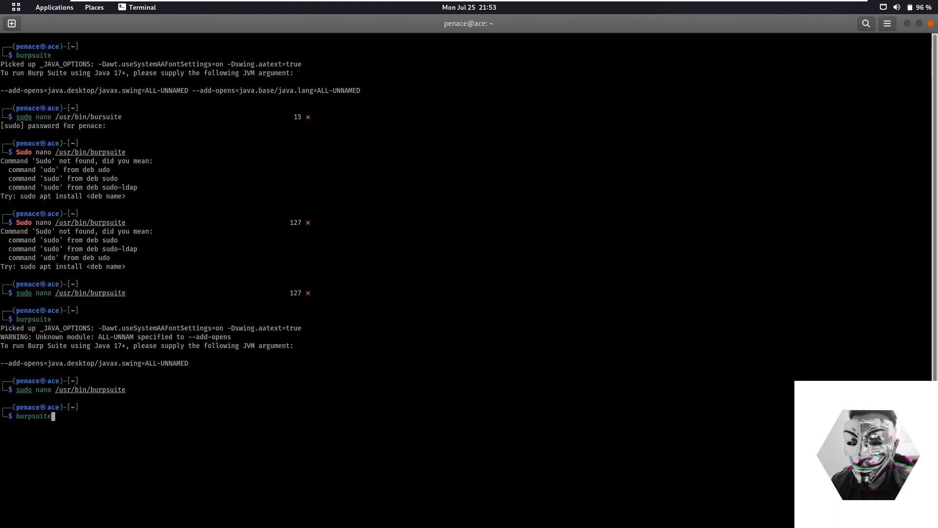
key(Return)
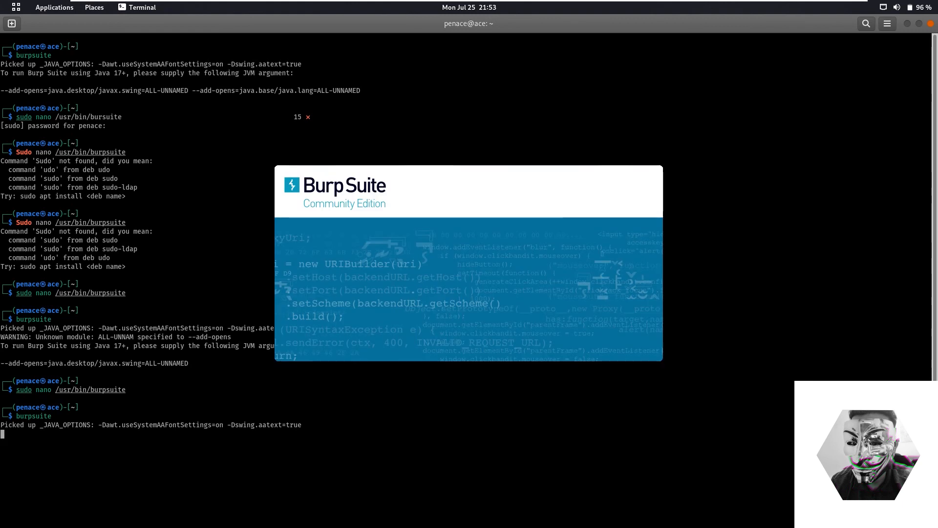